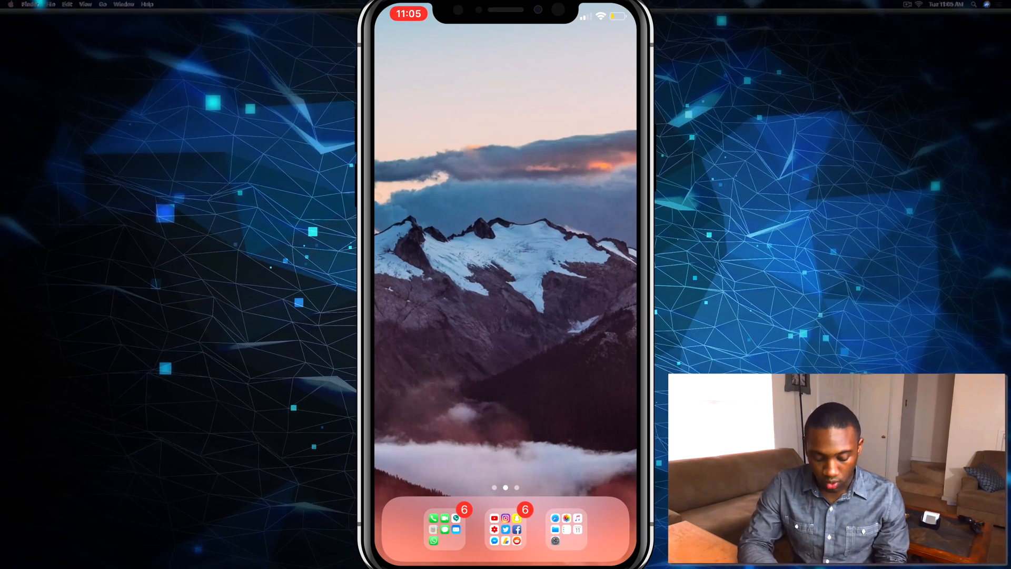
Step: Open the dock folder containing Settings, Safari, Photos and Music
left_click(565, 529)
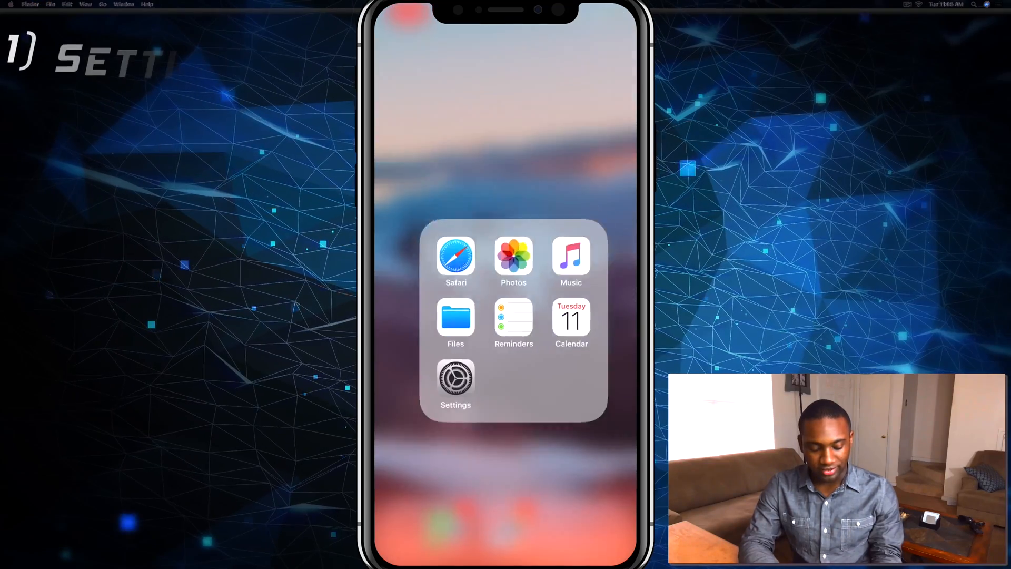
Step: Launch Settings and go into the General page
left_click(455, 380)
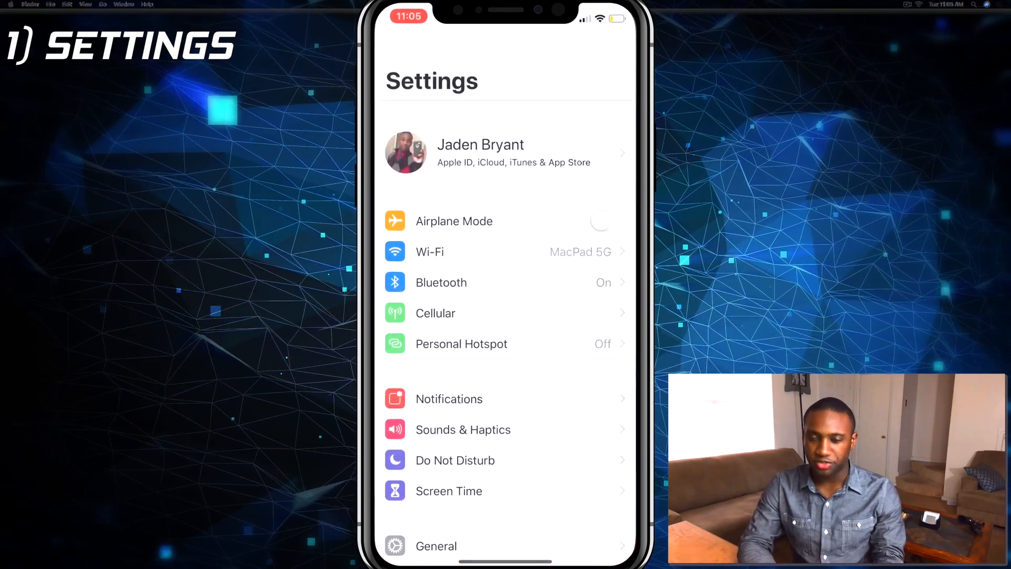
scroll("down", 3)
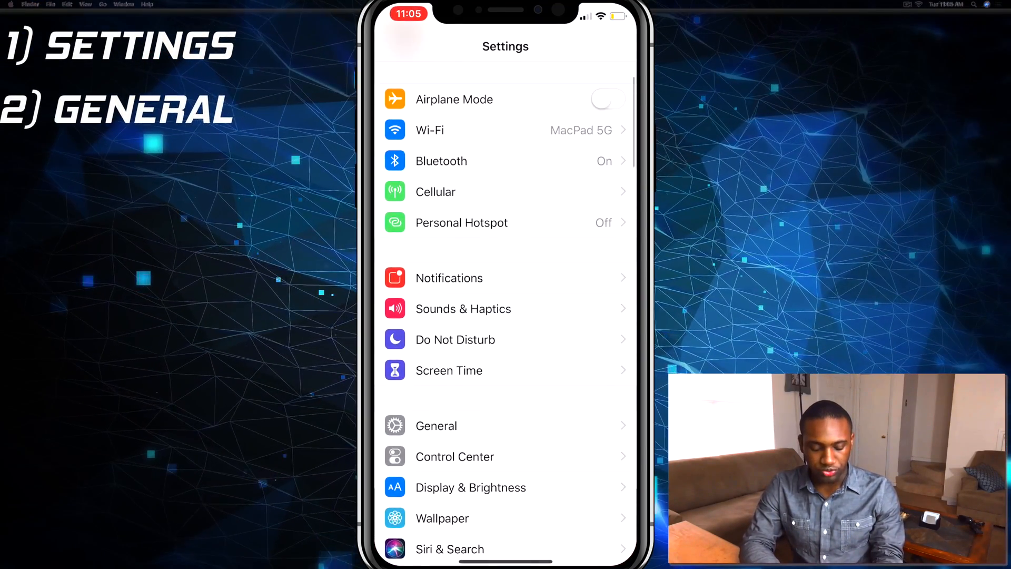
scroll("down", 3)
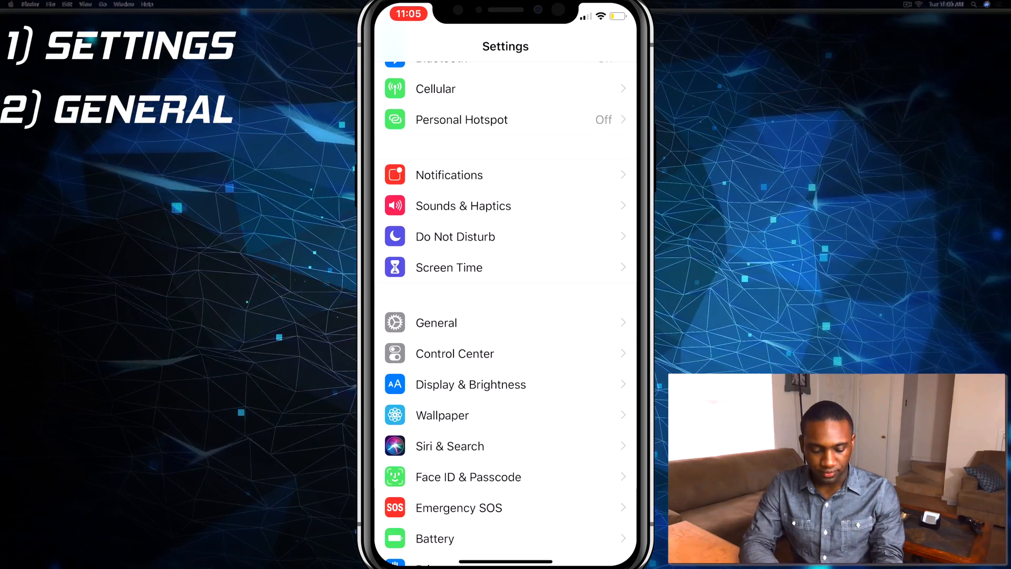
left_click(436, 323)
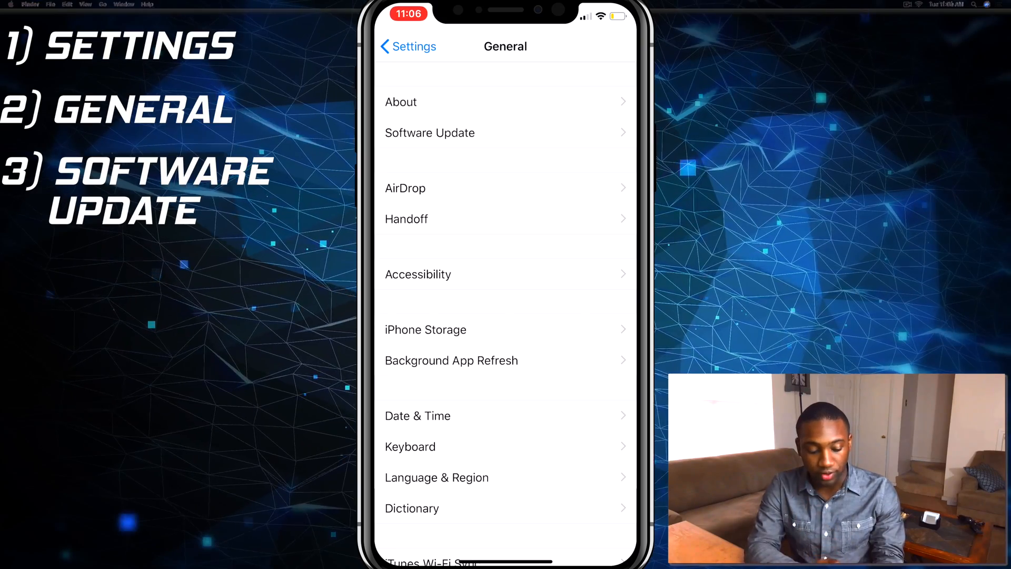
Step: Go to Software Update (iOS 12.0 up to date) and into Automatic Updates
left_click(430, 133)
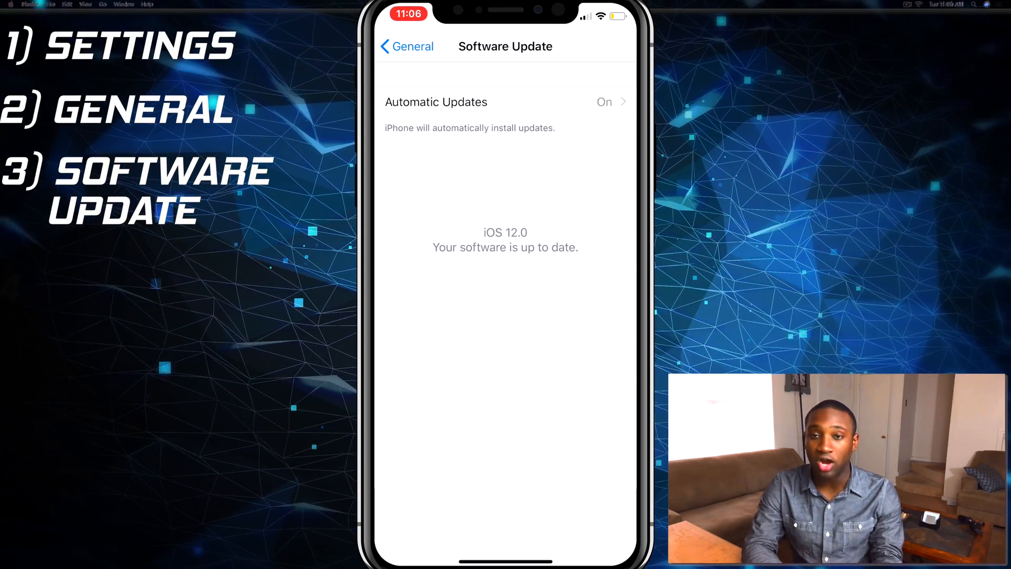
left_click(505, 102)
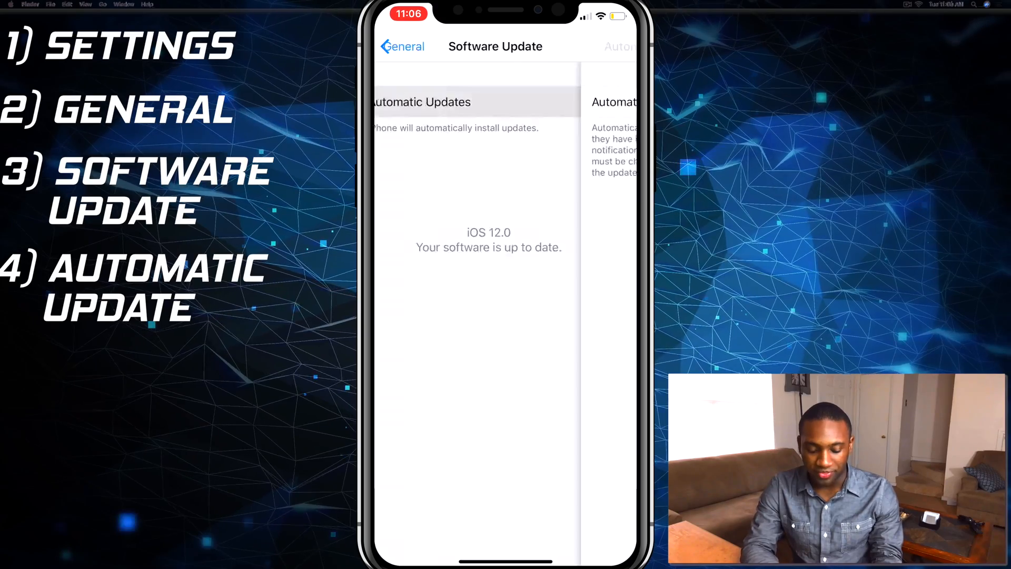
Step: Confirm the Automatic Updates toggle is on, then return to General
left_click(477, 102)
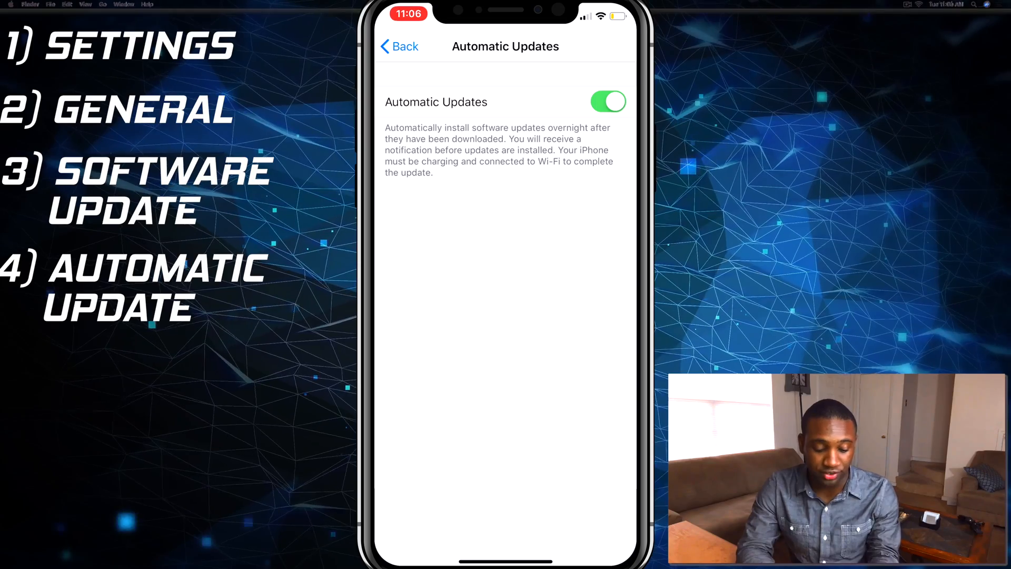
left_click(398, 47)
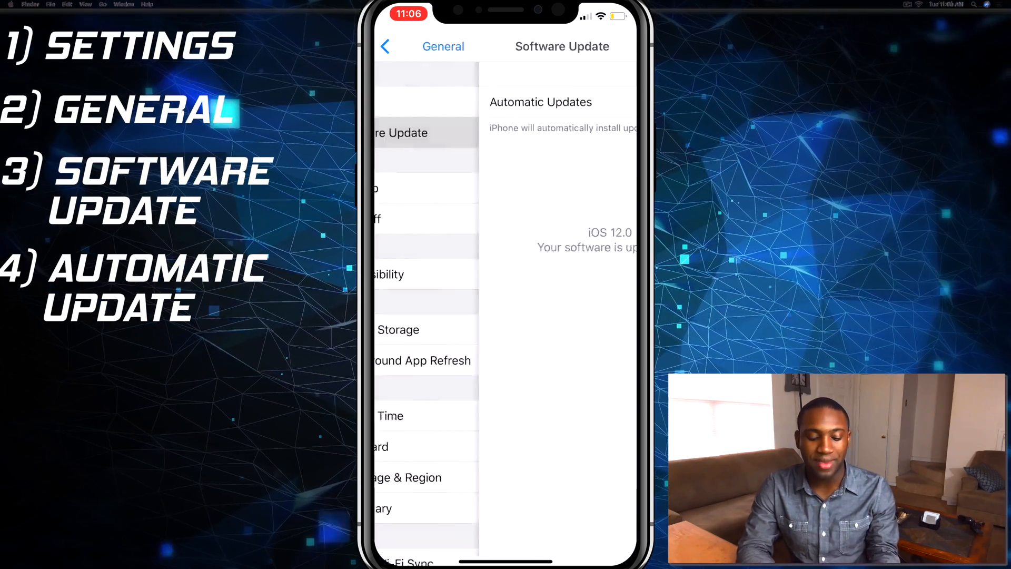
left_click(385, 46)
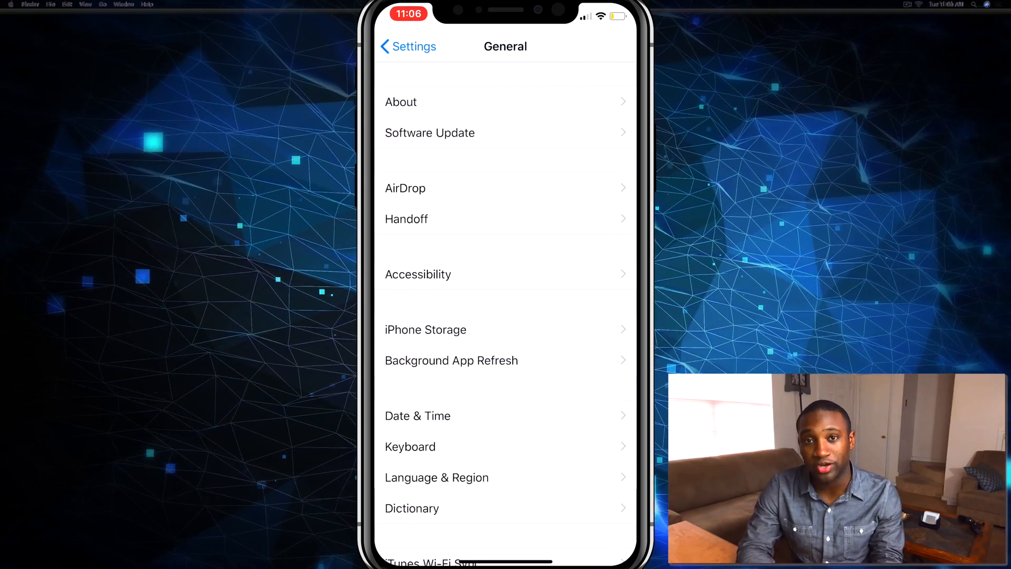